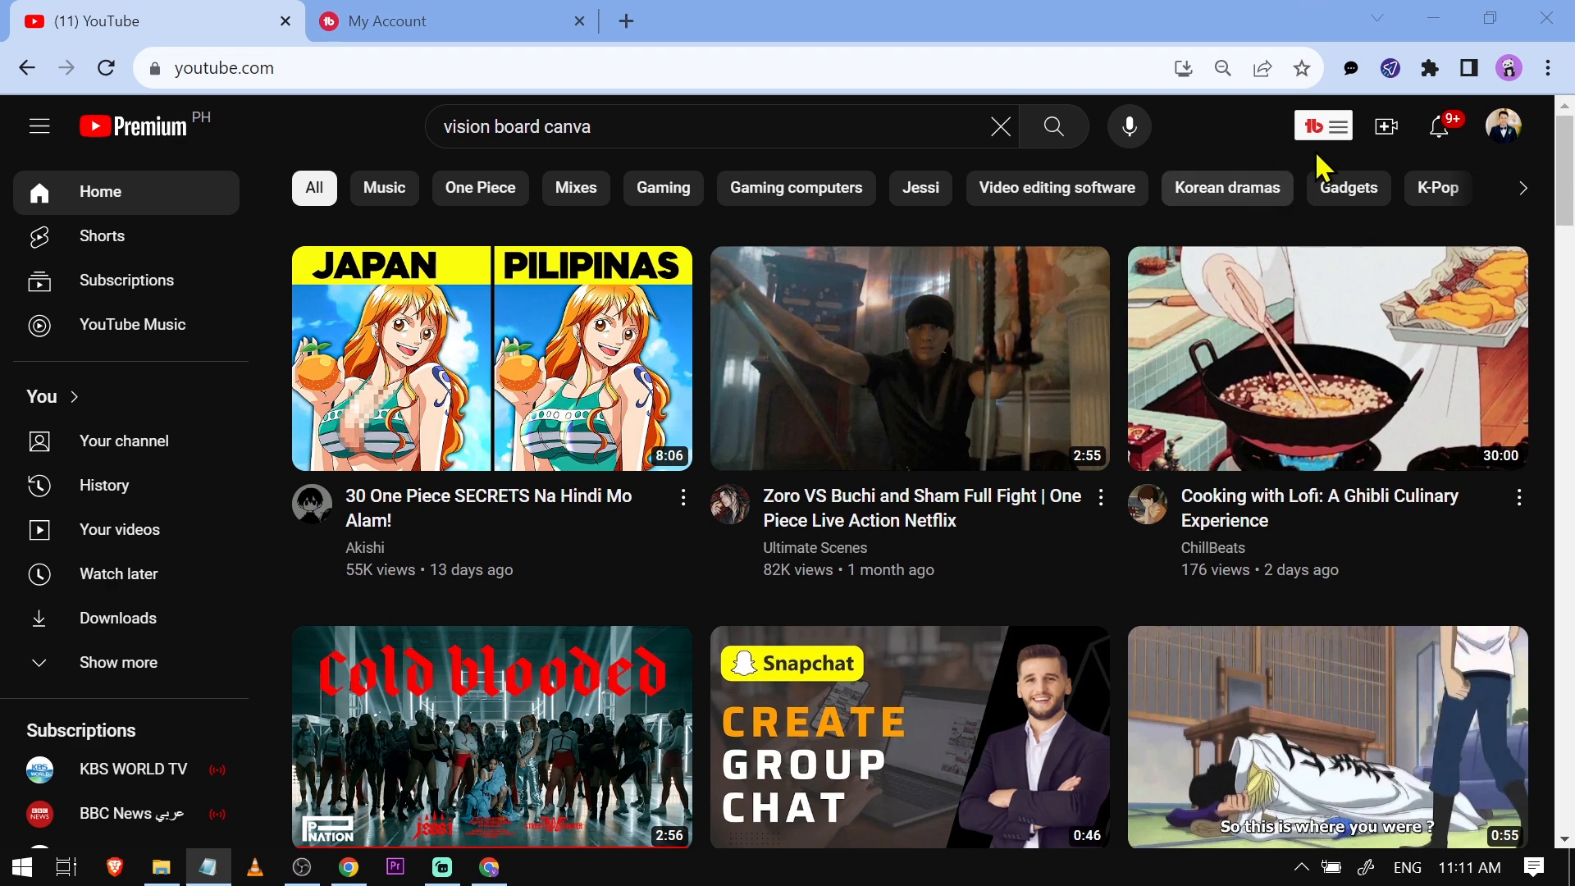
Step: Show the TubeBuddy dropdown from its 'tb' icon in the YouTube top bar
{"action": "left_click", "coordinate": [1319, 127]}
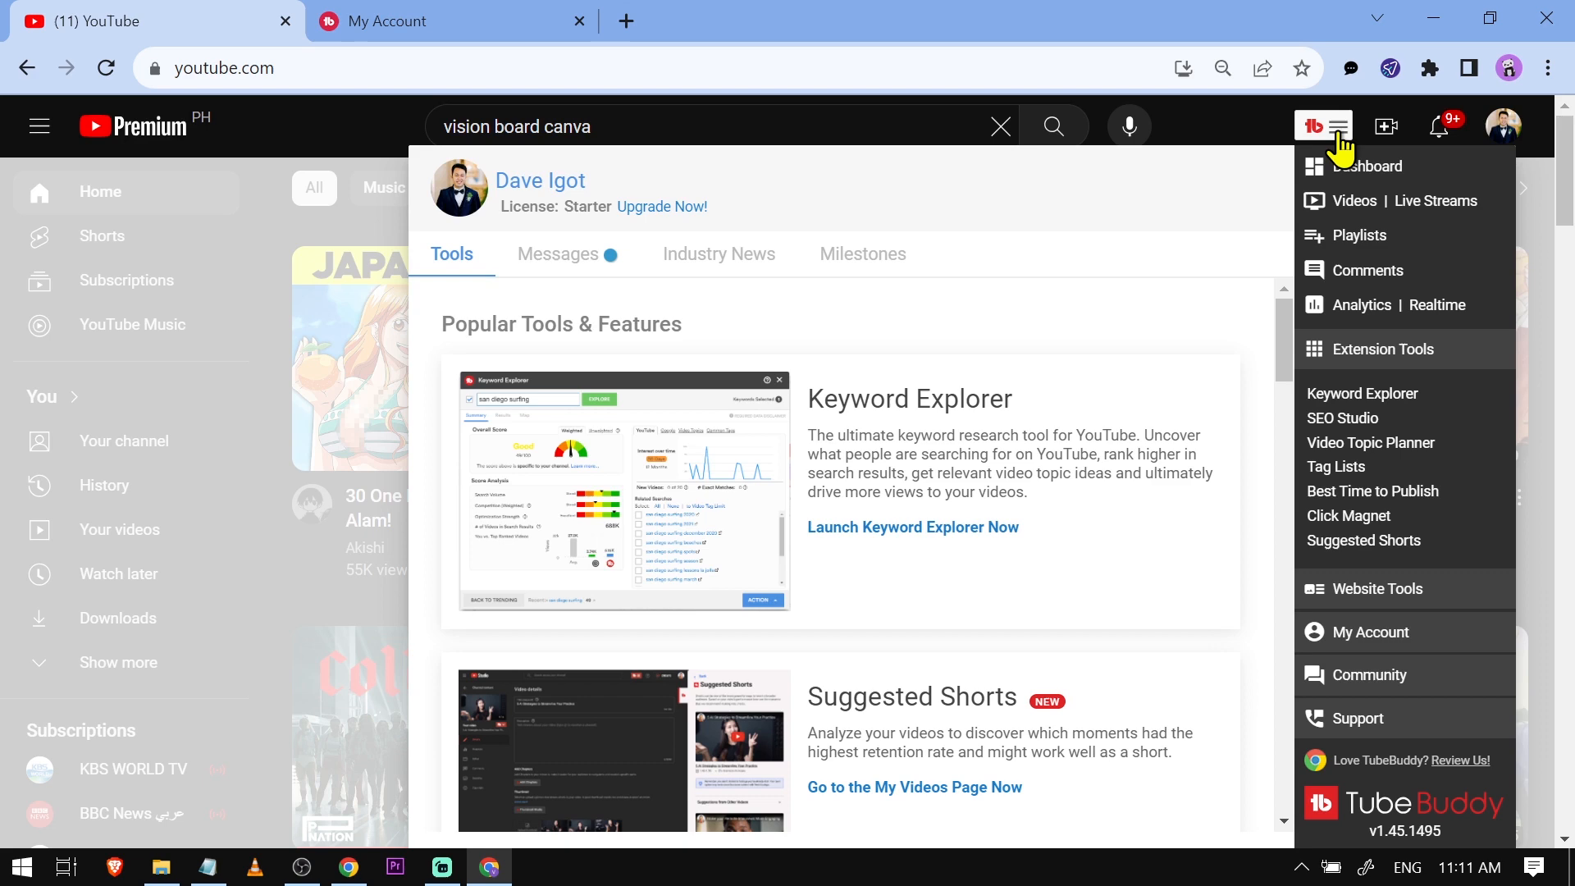
Step: Reach Chrome's Manage extensions page from the toolbar puzzle-piece menu
{"action": "left_click", "coordinate": [1430, 69]}
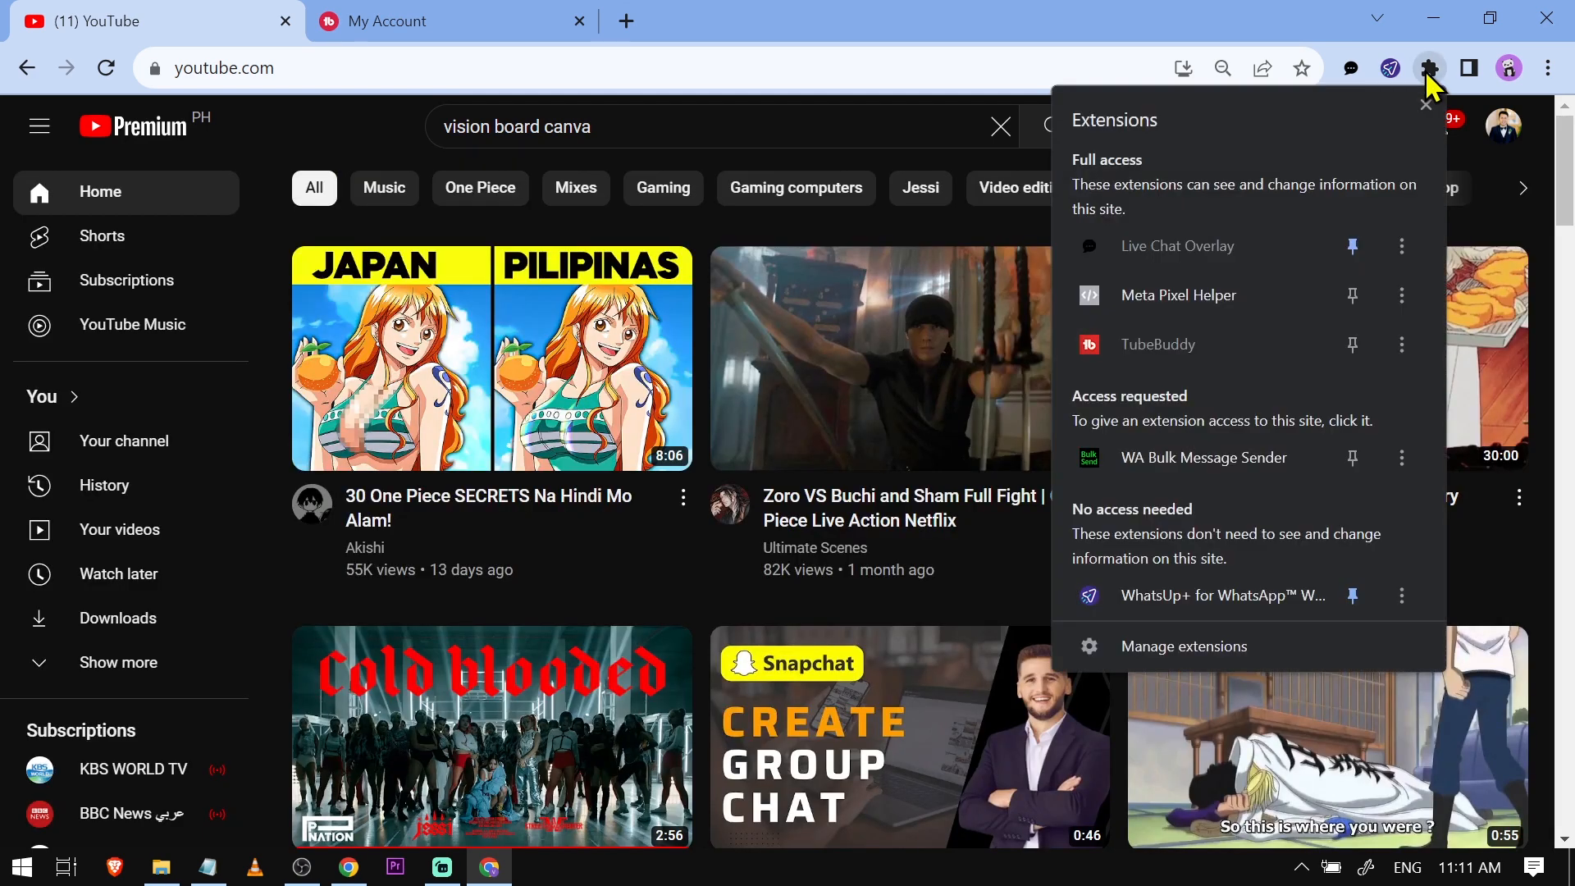
{"action": "mouse_move", "coordinate": [1206, 653]}
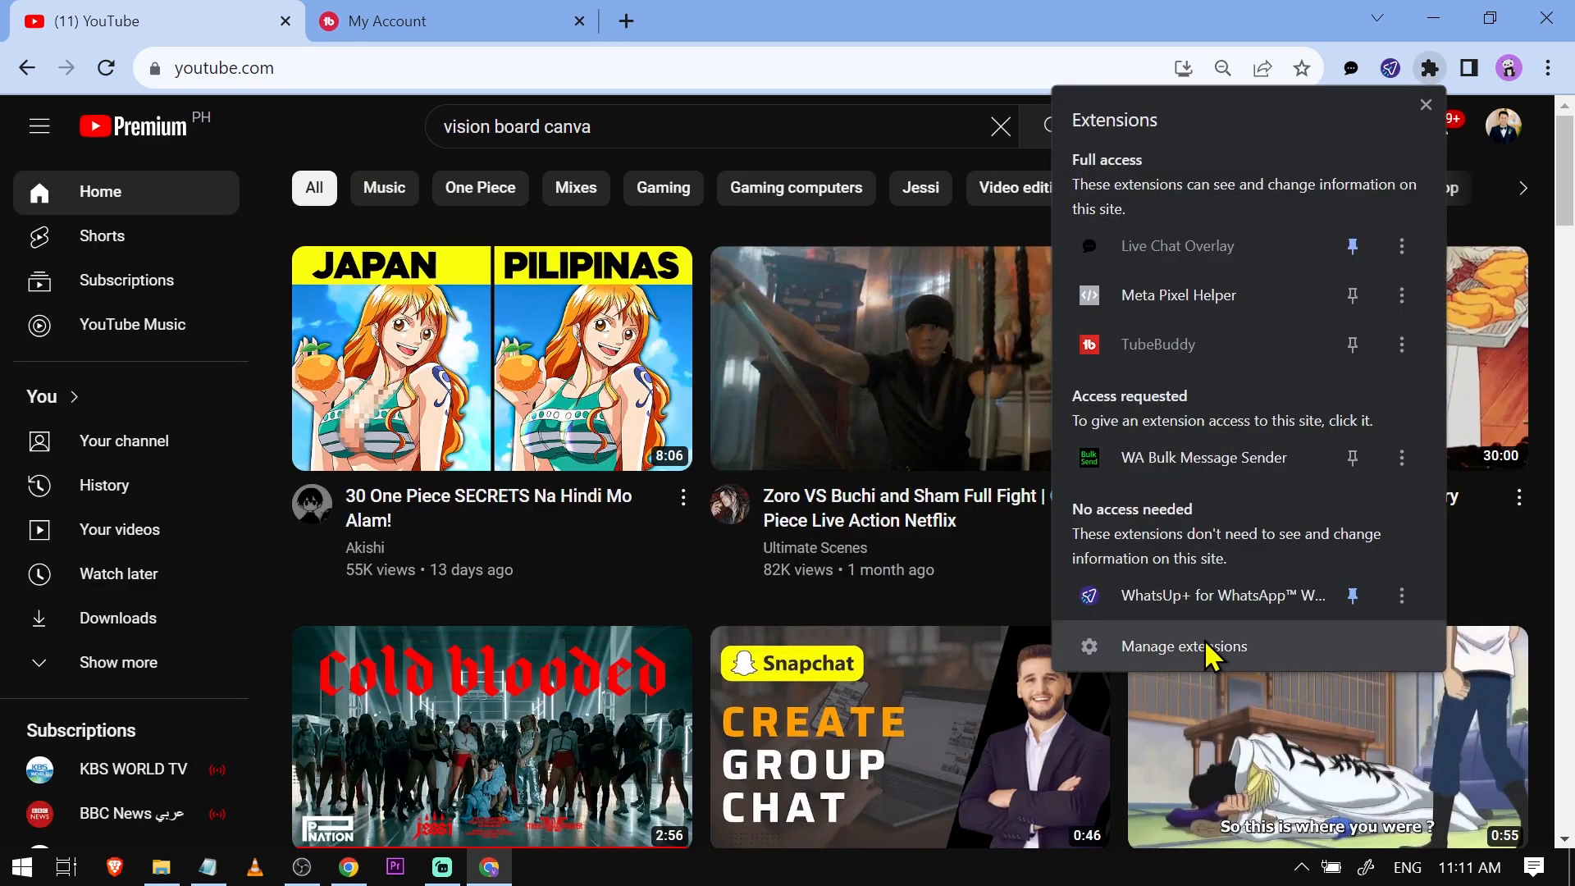
{"action": "left_click", "coordinate": [1182, 646]}
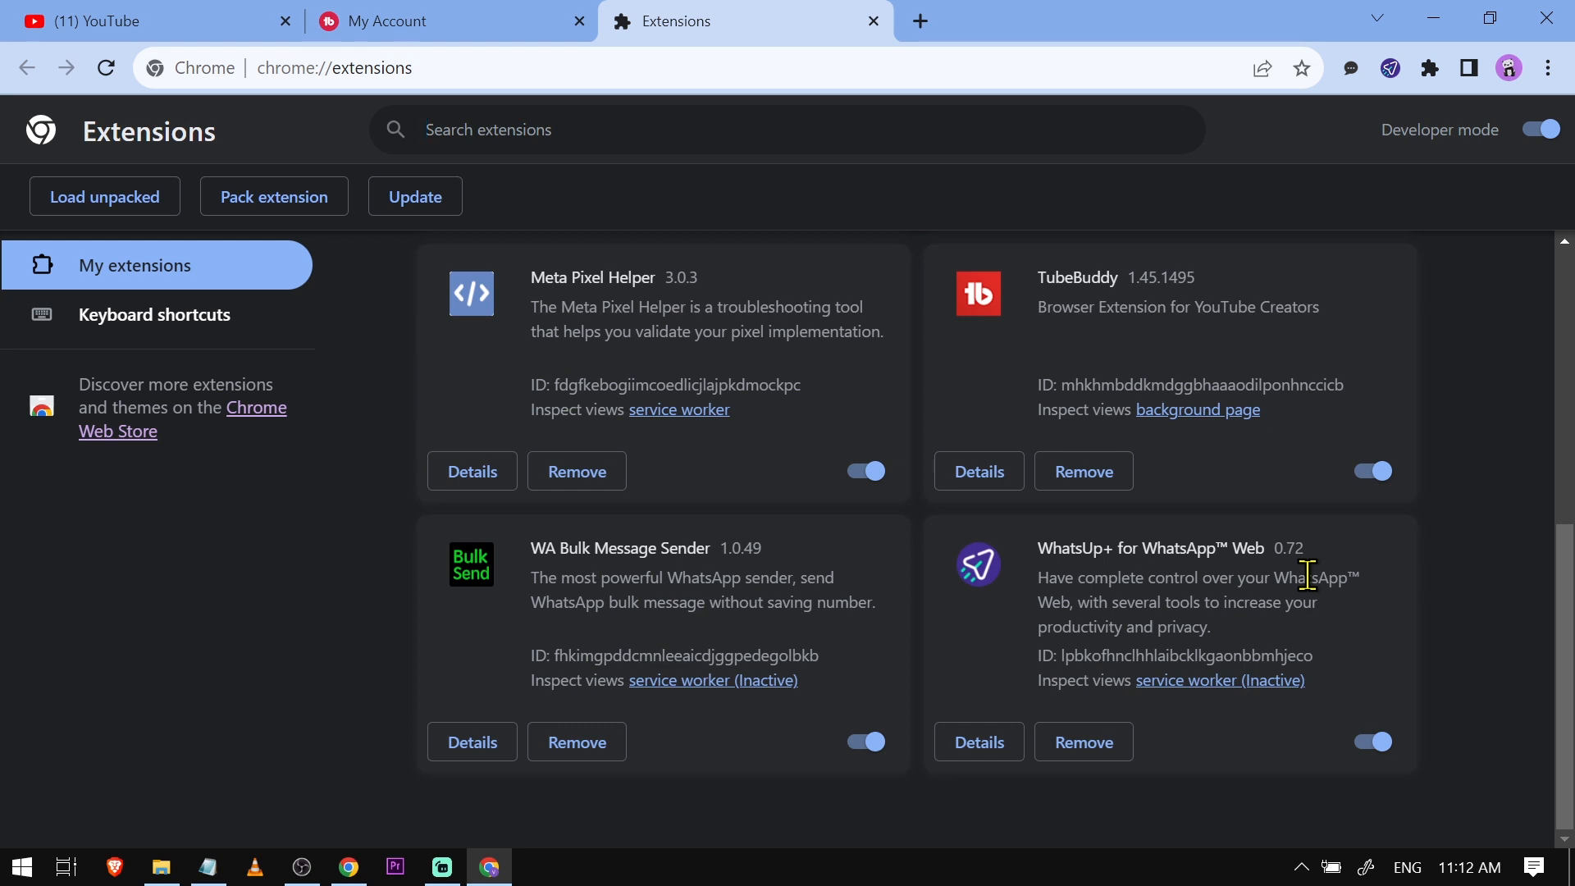
Step: Toggle the TubeBuddy extension switch off and back on in chrome://extensions
{"action": "left_click", "coordinate": [1371, 471]}
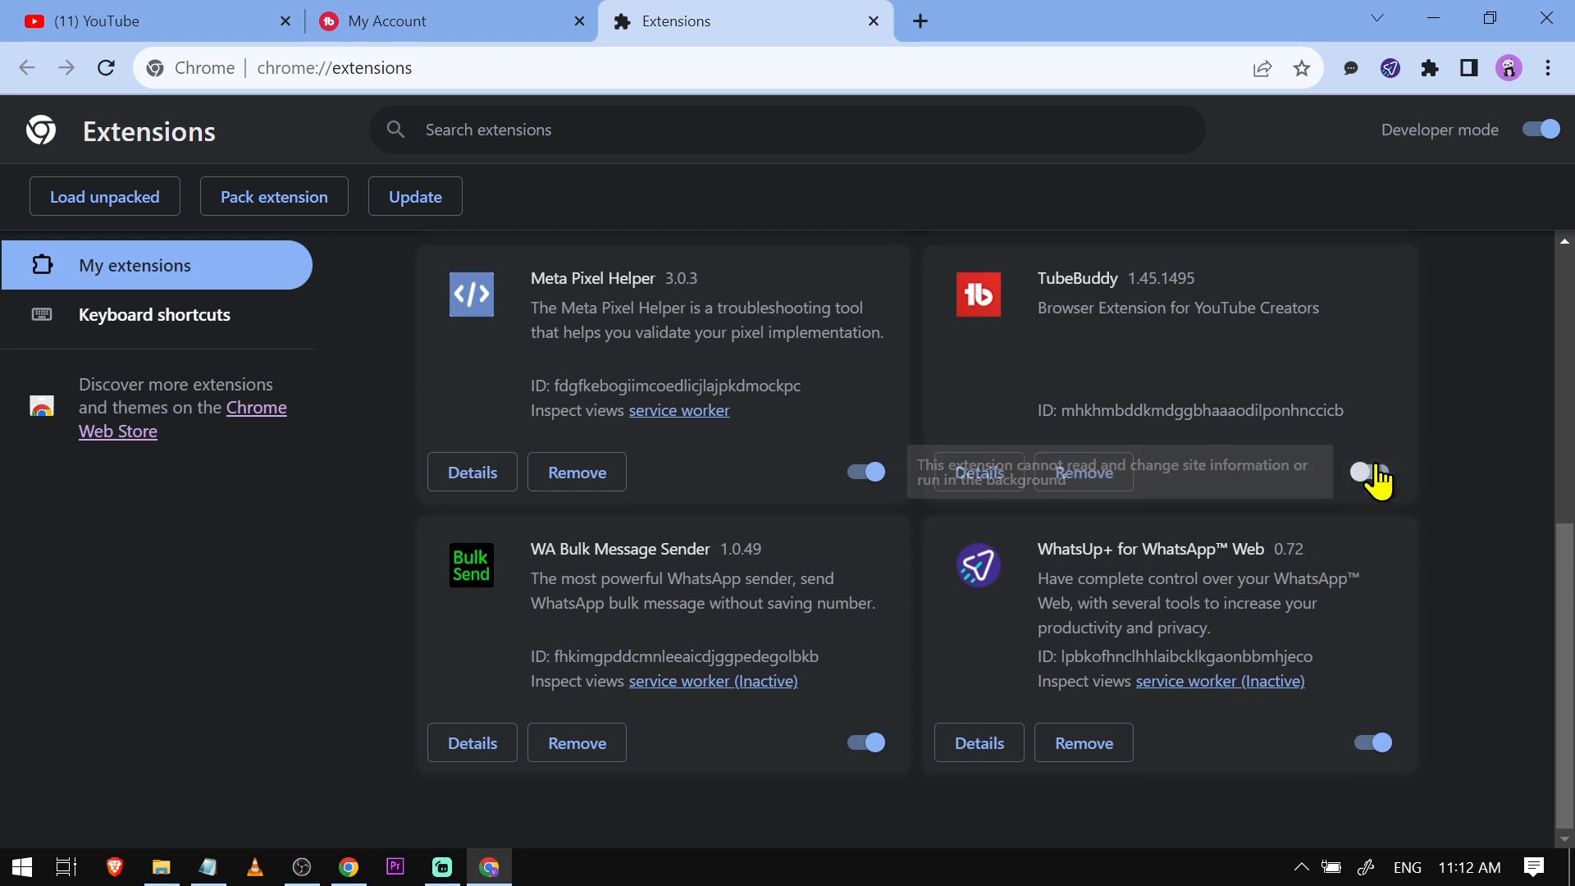
{"action": "left_click", "coordinate": [1370, 473]}
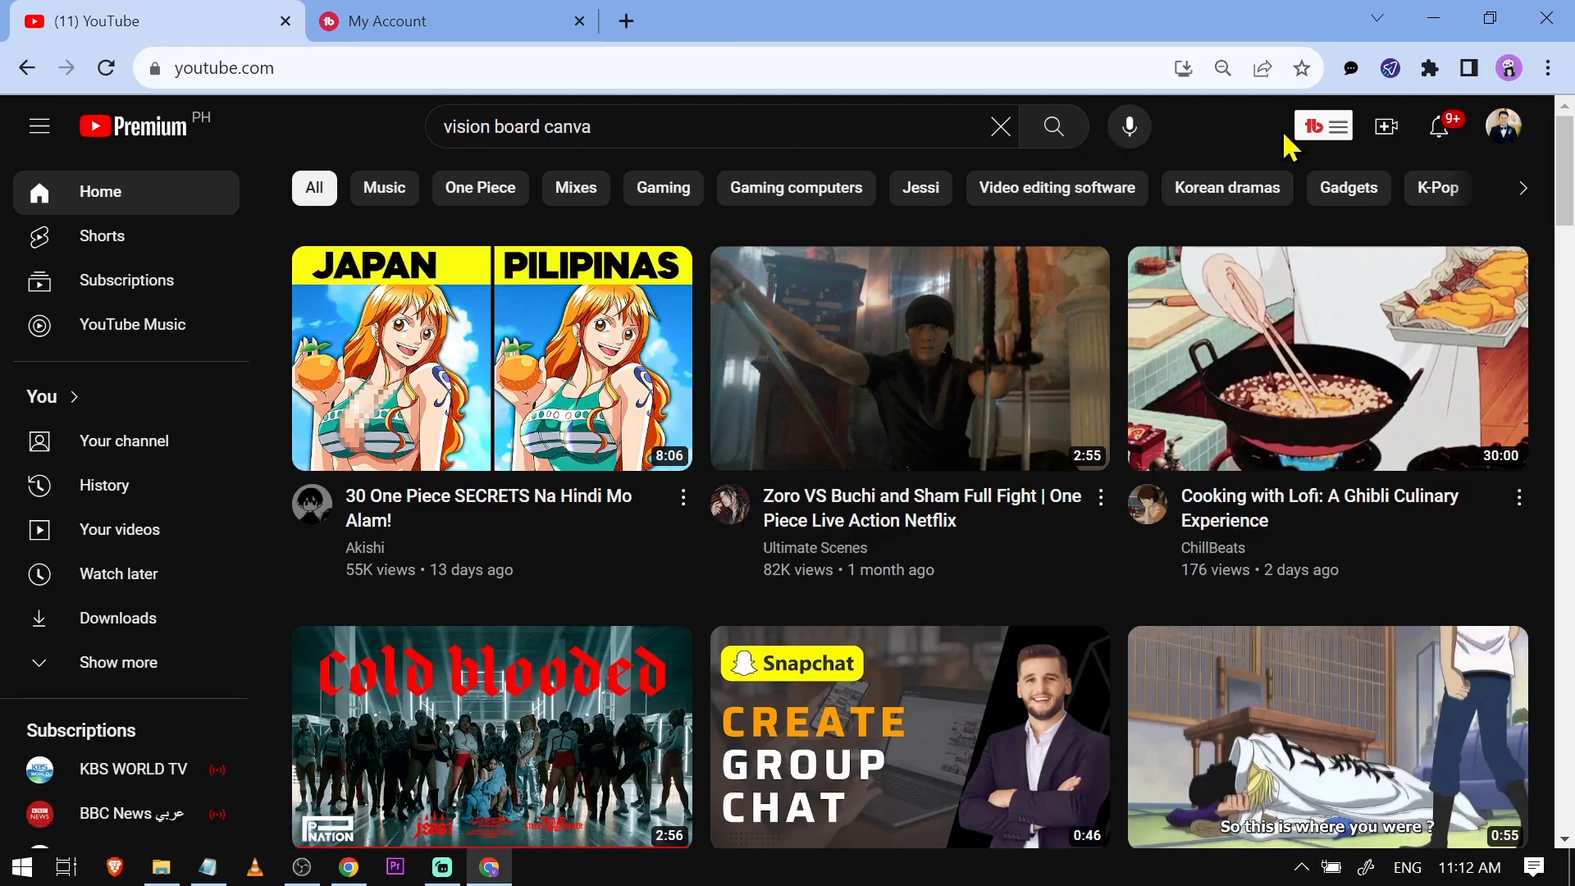
Step: Reopen the TubeBuddy dropdown on YouTube to reach the tubebuddy.com link
{"action": "left_click", "coordinate": [1312, 126]}
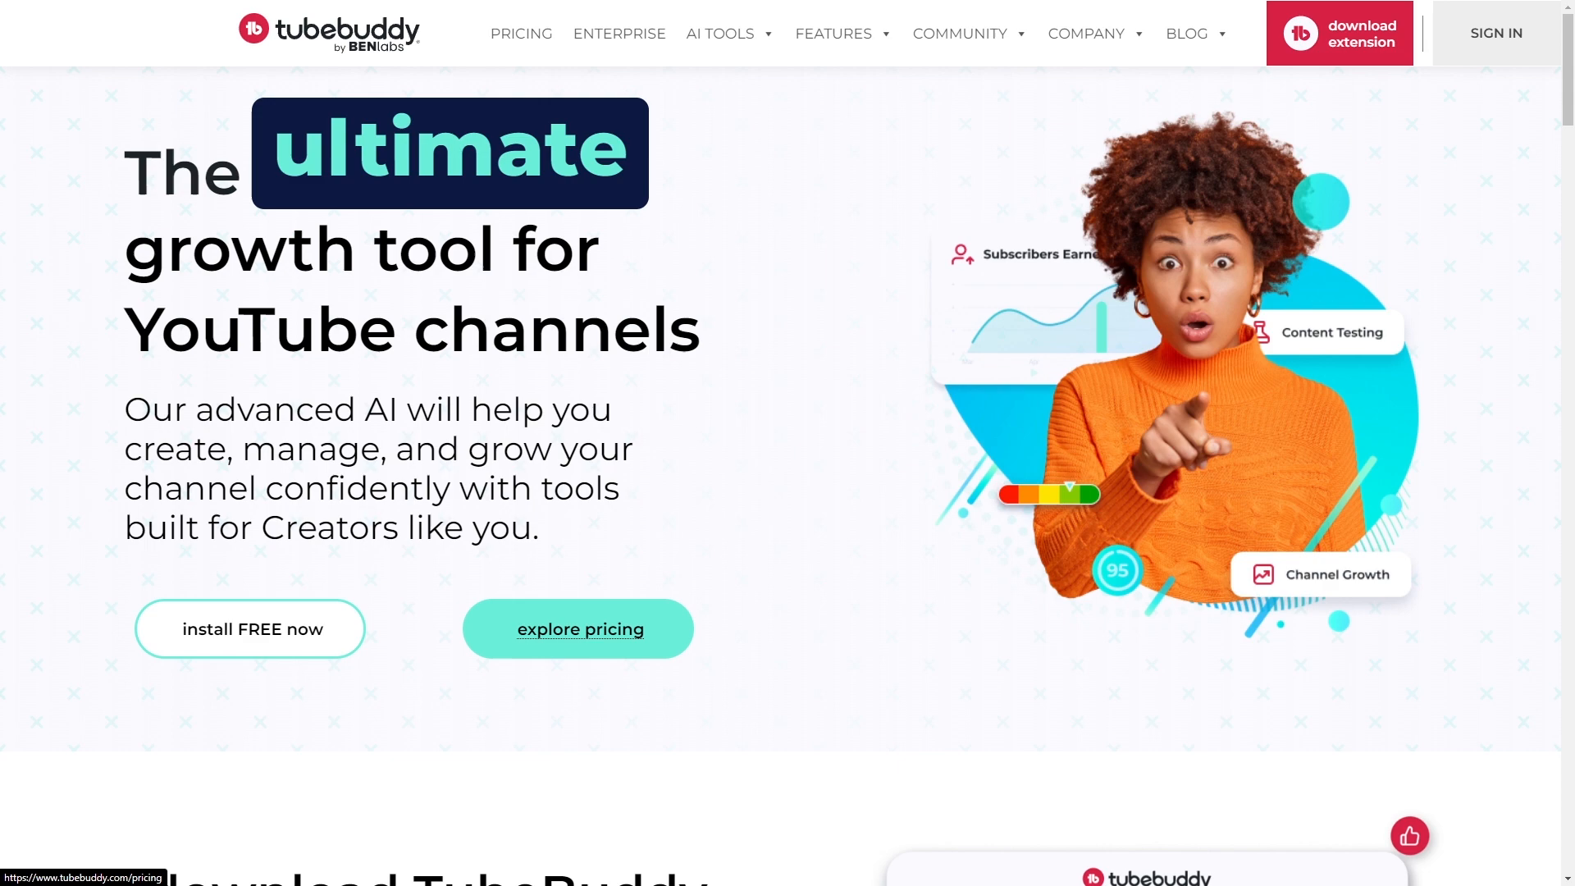
Step: Browse the TubeBuddy pricing page's Pro, Legend and Enterprise plans and feature tables
{"action": "left_click", "coordinate": [579, 628]}
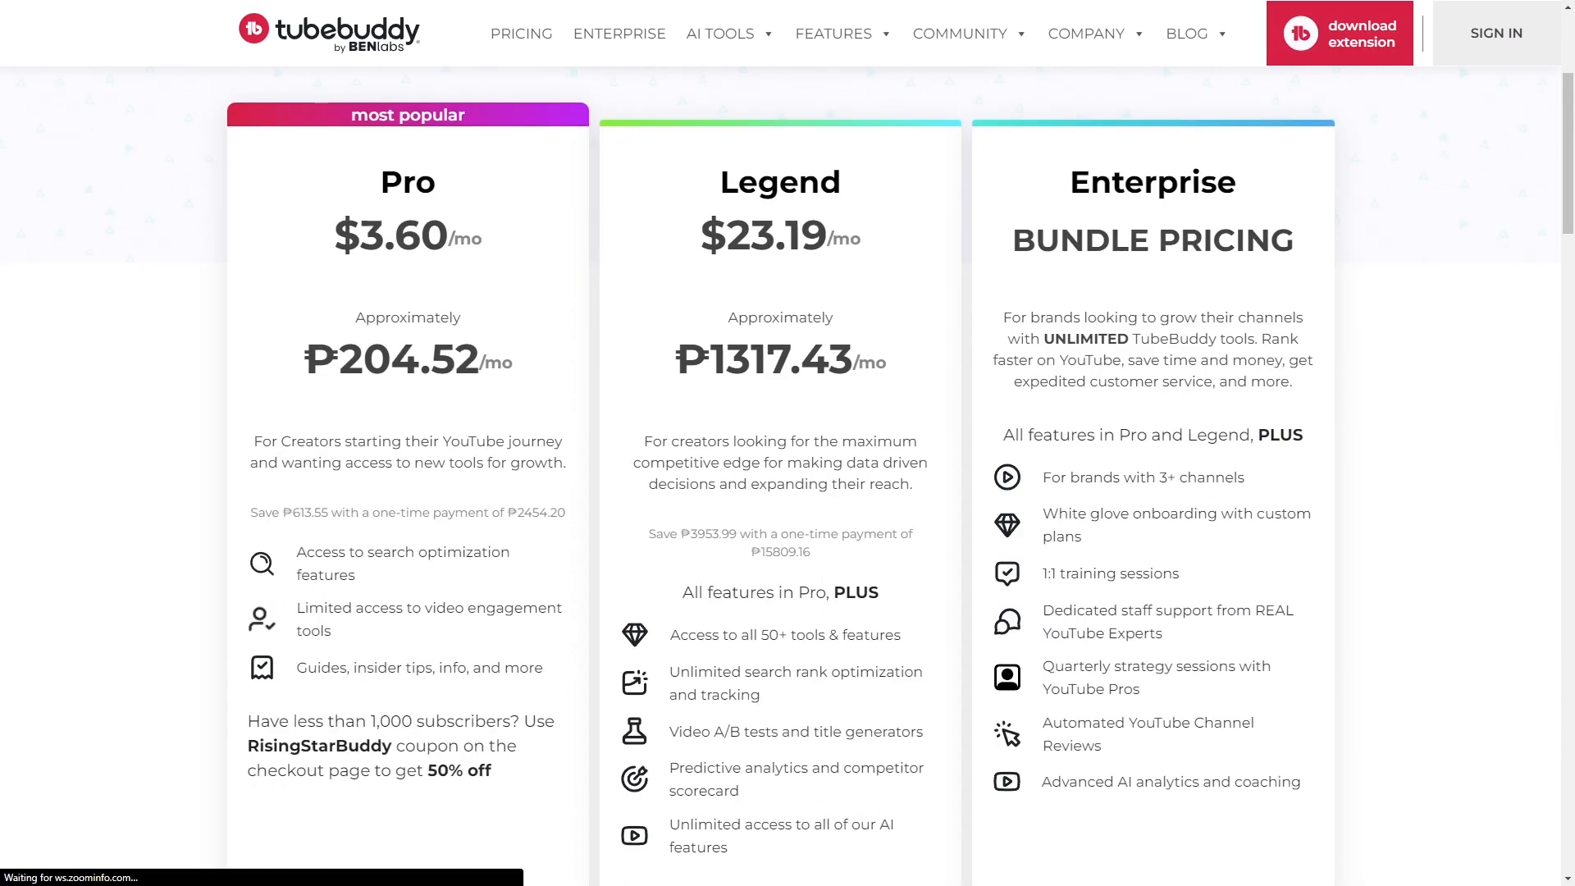
{"action": "scroll", "scroll_direction": "down", "scroll_amount": 3}
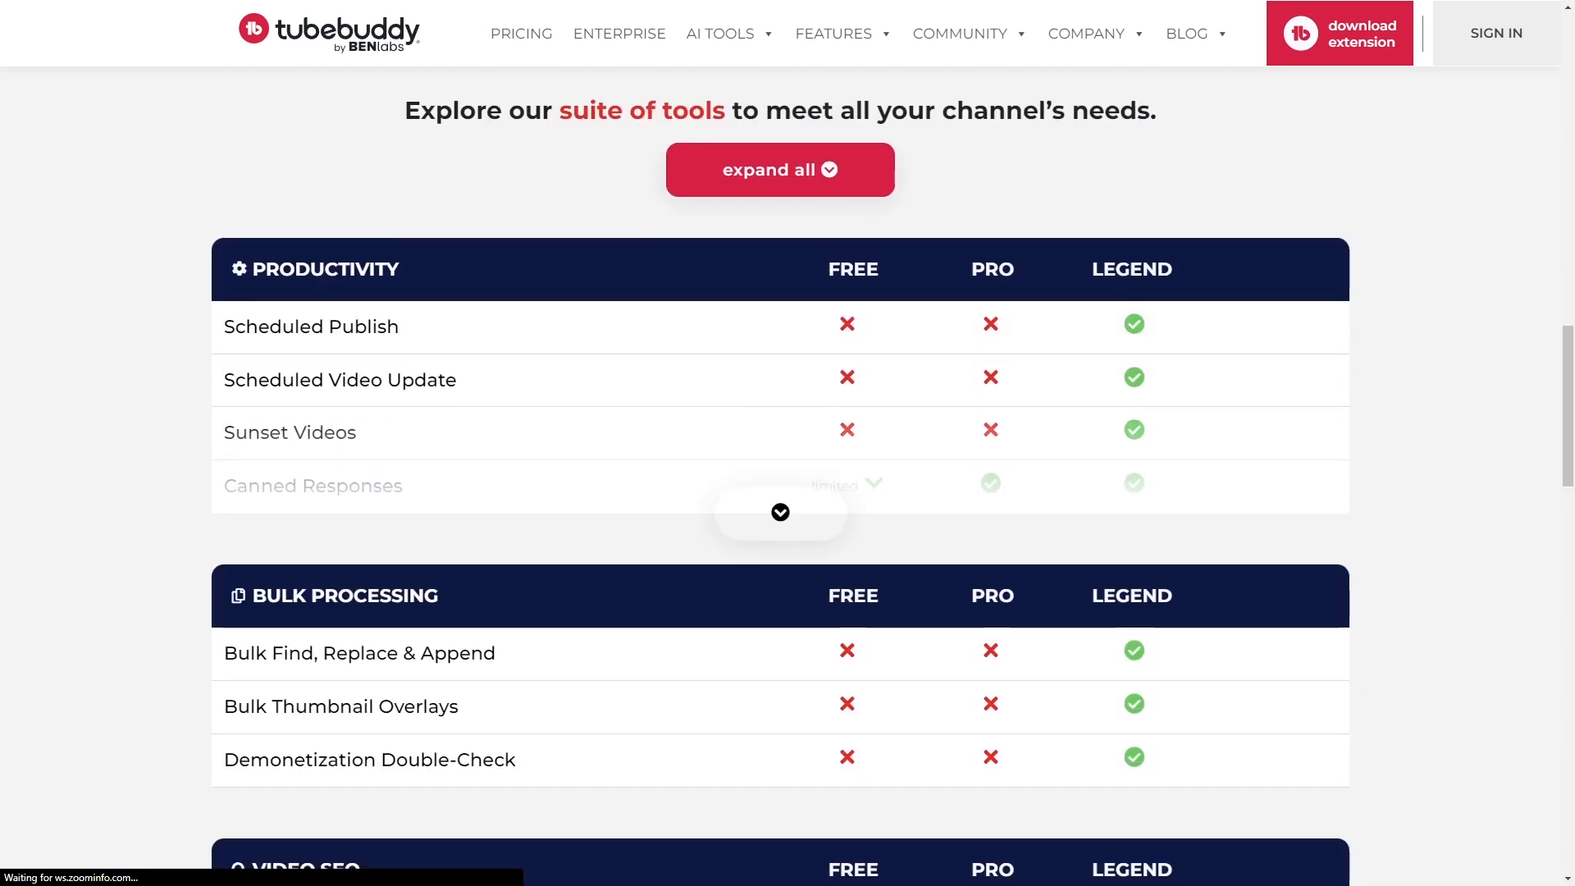
{"action": "scroll", "scroll_direction": "down", "scroll_amount": 3}
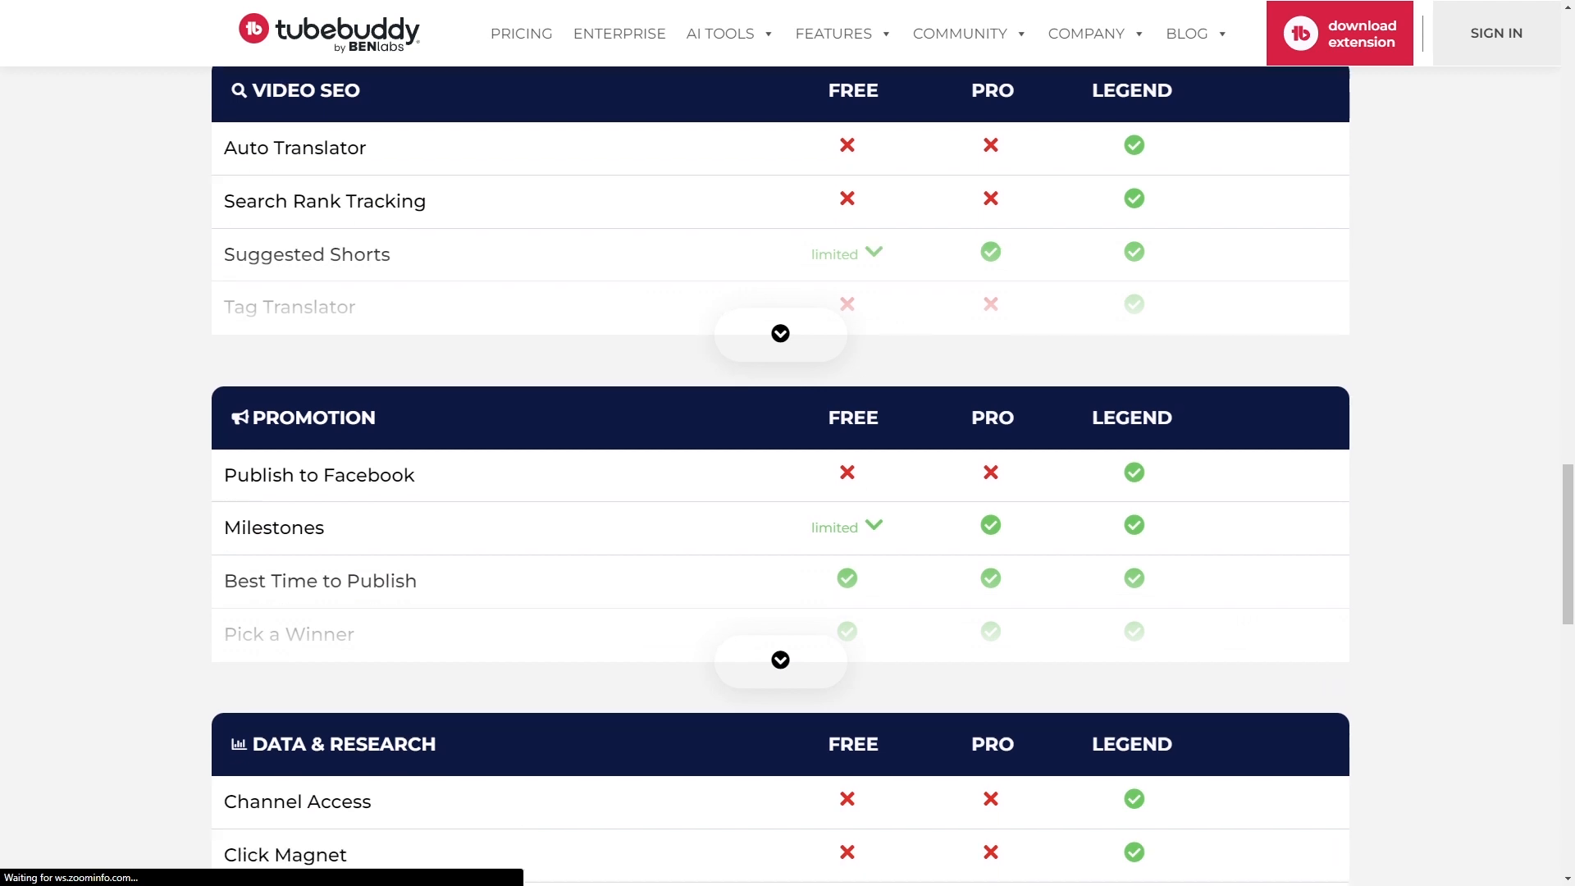
{"action": "scroll", "scroll_direction": "down", "scroll_amount": 3}
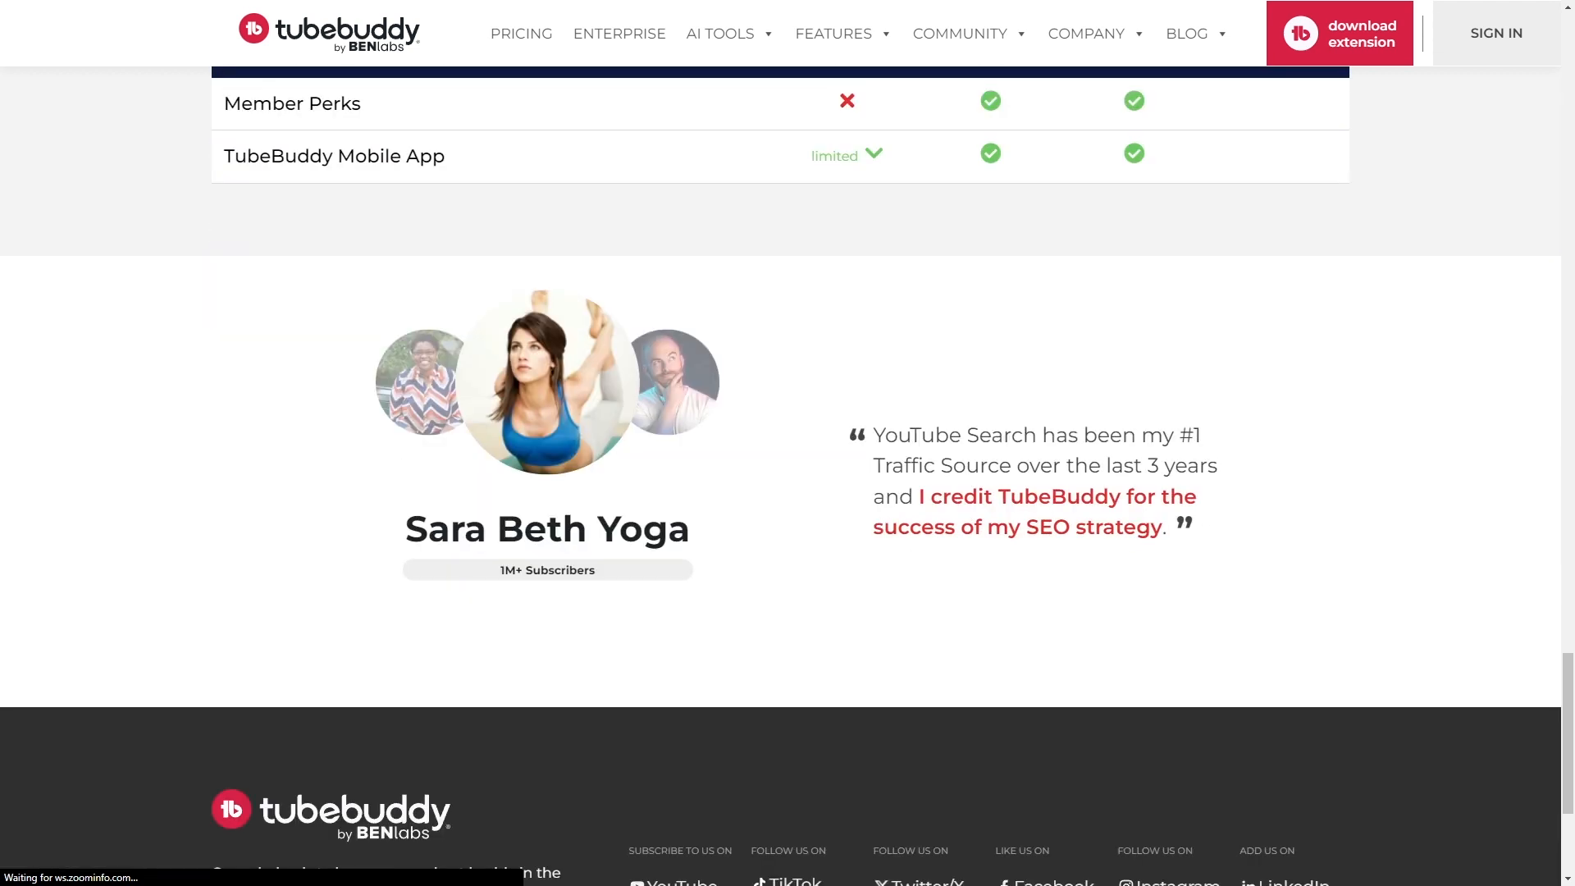
{"action": "scroll", "scroll_direction": "down", "scroll_amount": 3}
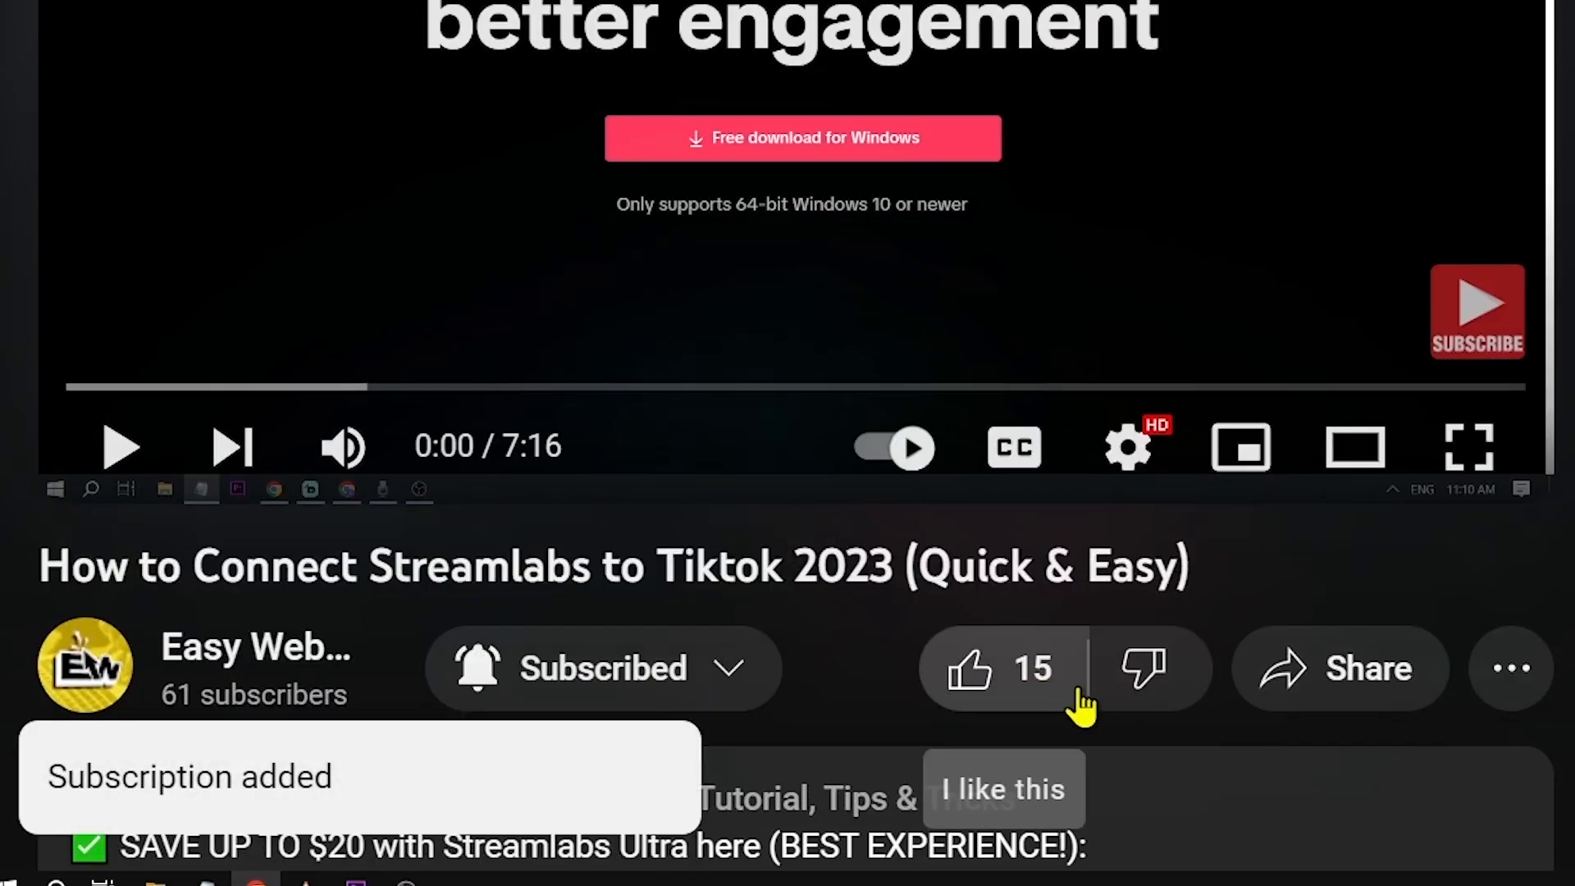
{"action": "left_click", "coordinate": [967, 669]}
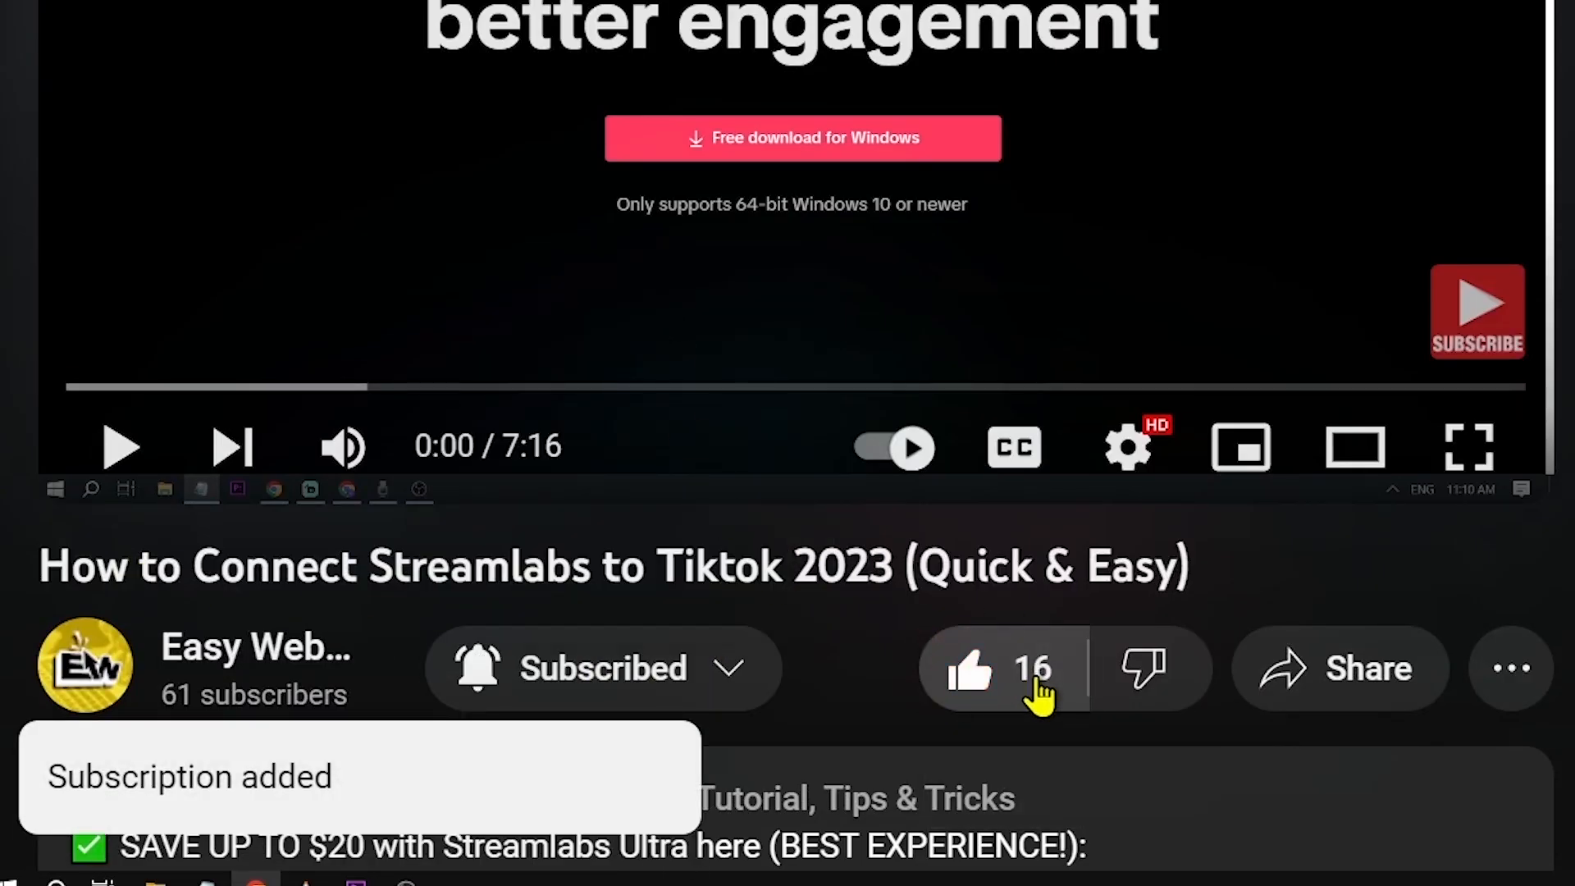